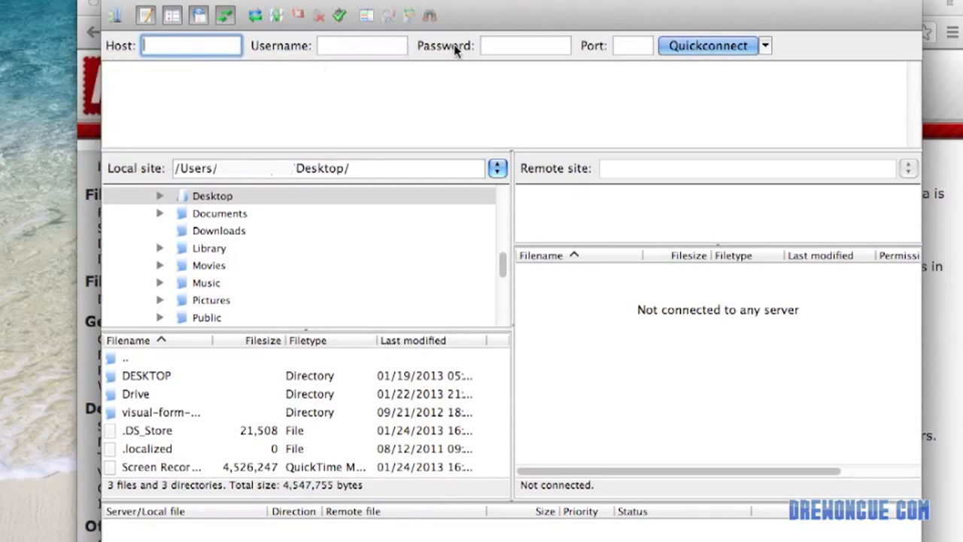
{"action": "mouse_move", "coordinate": [623, 45]}
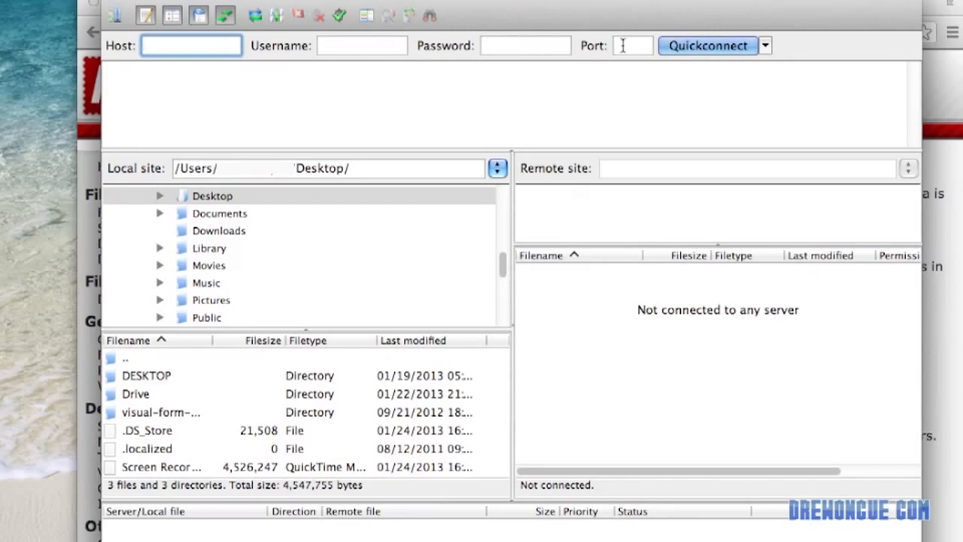
{"action": "mouse_move", "coordinate": [632, 45]}
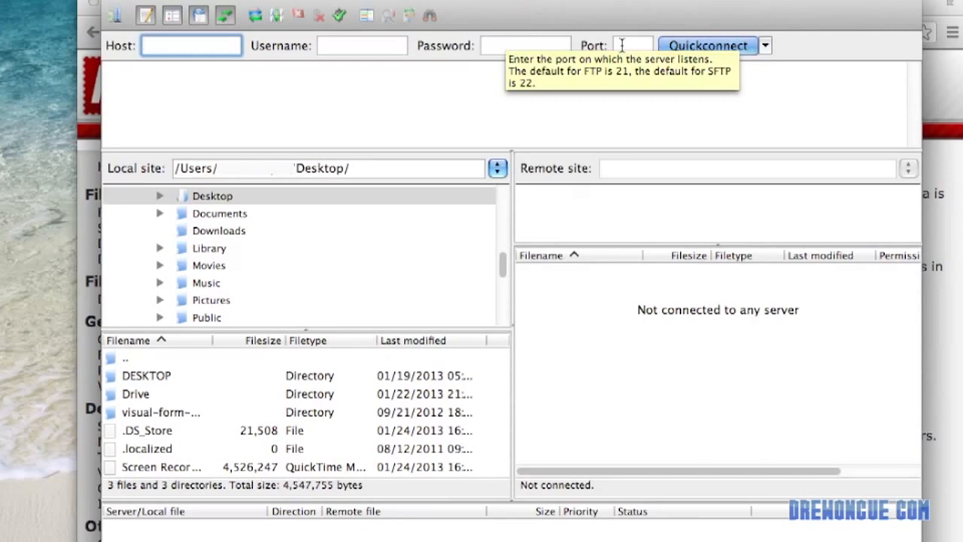
{"action": "mouse_move", "coordinate": [560, 99]}
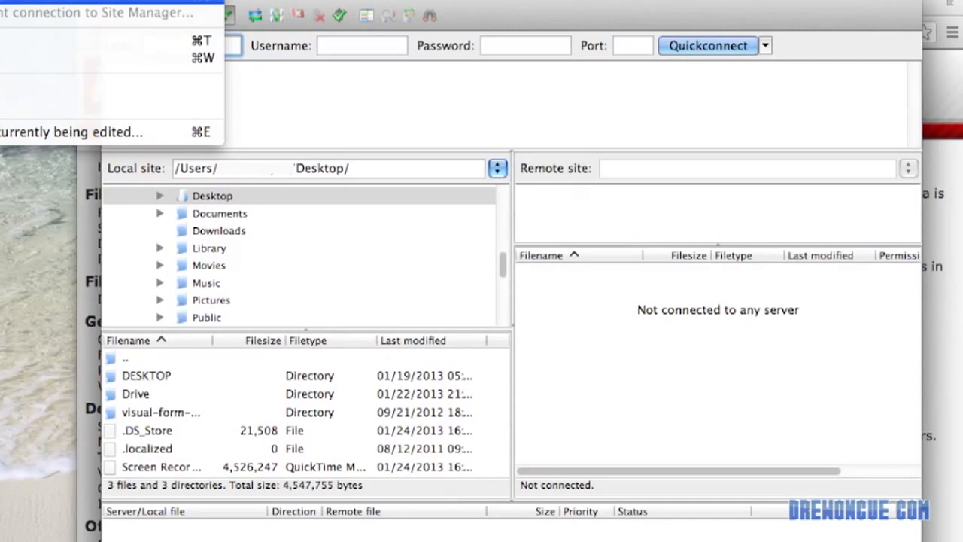
- Create a new Site Manager entry named 'drewoncuecom' under My Sites
{"action": "left_click", "coordinate": [113, 12]}
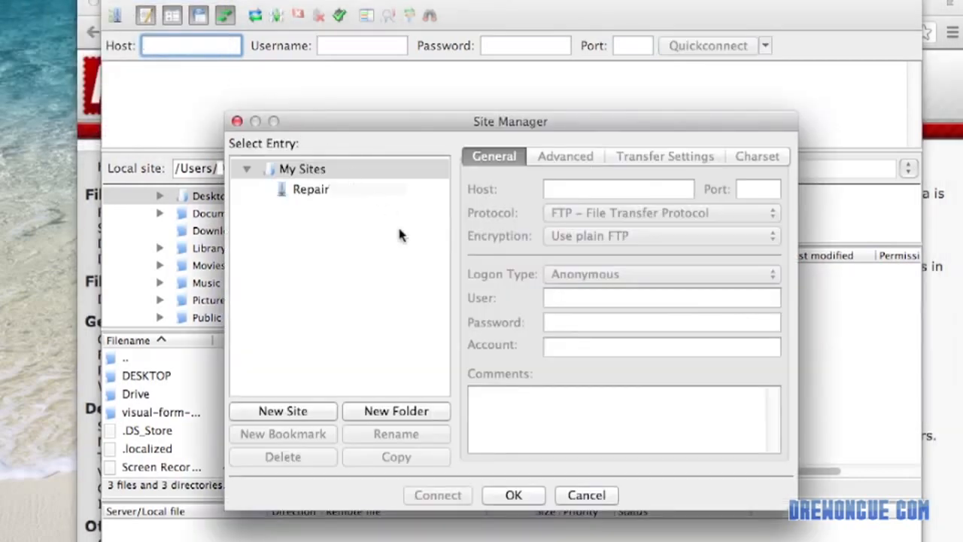
{"action": "mouse_move", "coordinate": [295, 405]}
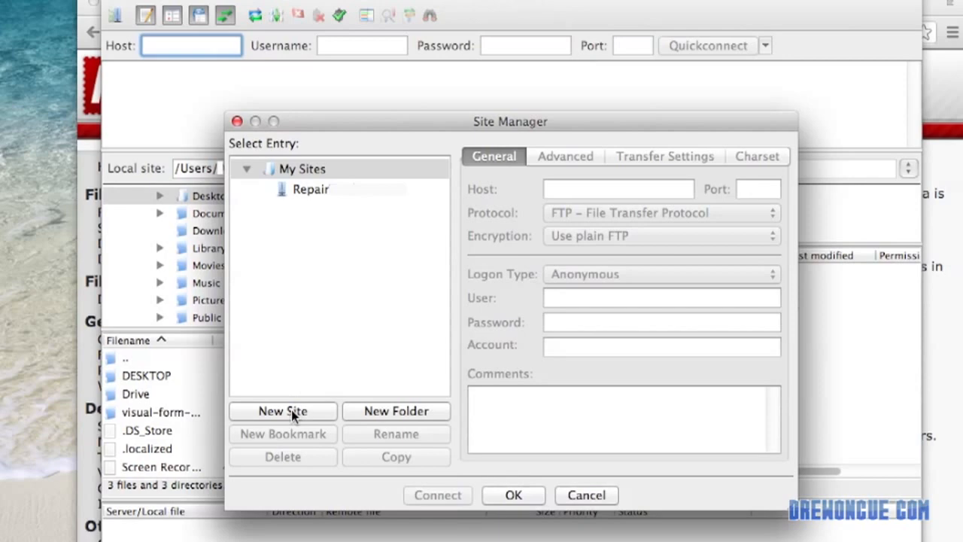
{"action": "left_click", "coordinate": [283, 411]}
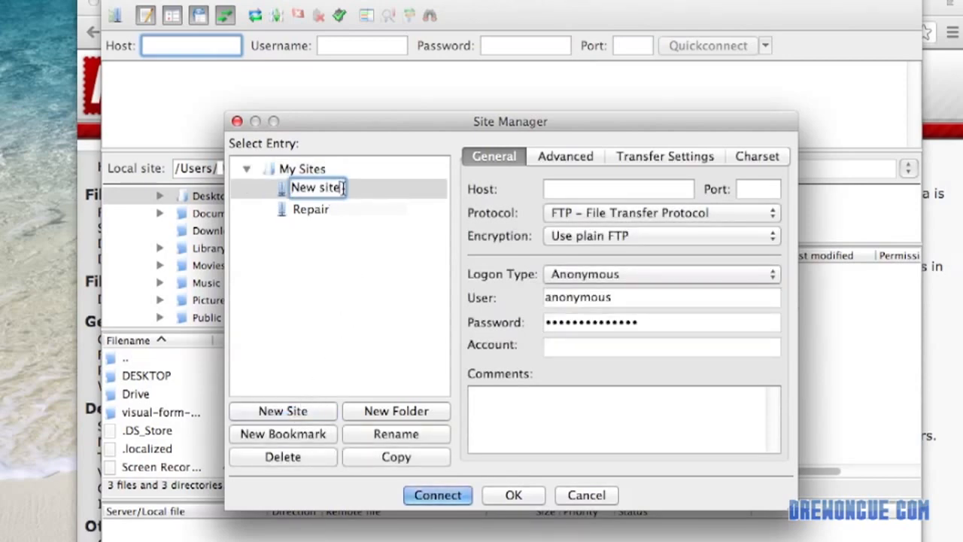
{"action": "type", "text": "d"}
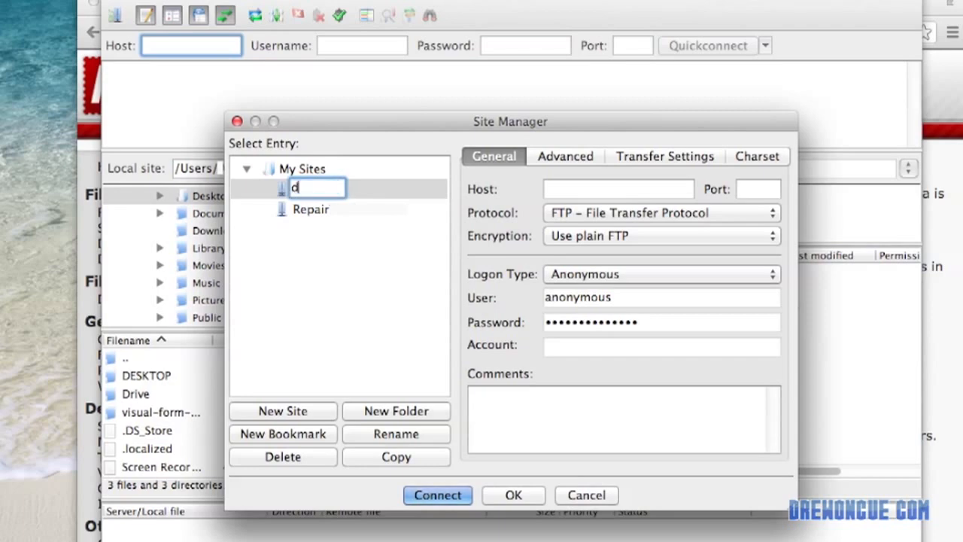
{"action": "type", "text": "rewoncue"}
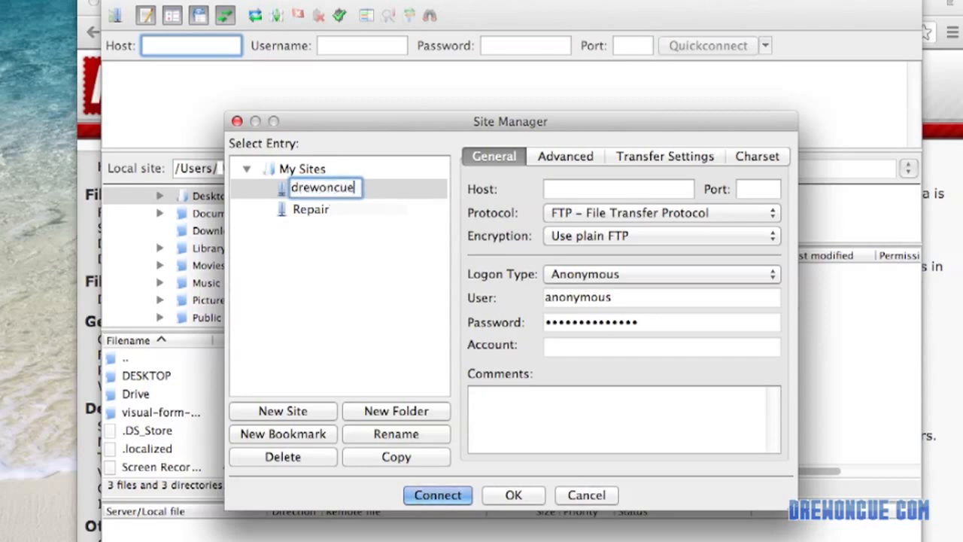
{"action": "type", "text": "com"}
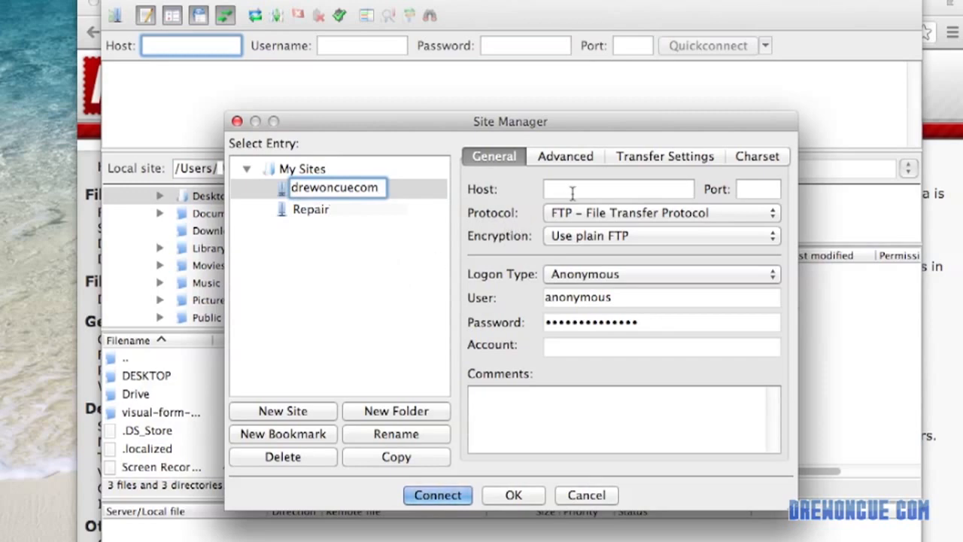
- Enter the server IP (72...1) as Host, leaving Port default, ready to choose a logon type
{"action": "left_click", "coordinate": [619, 190]}
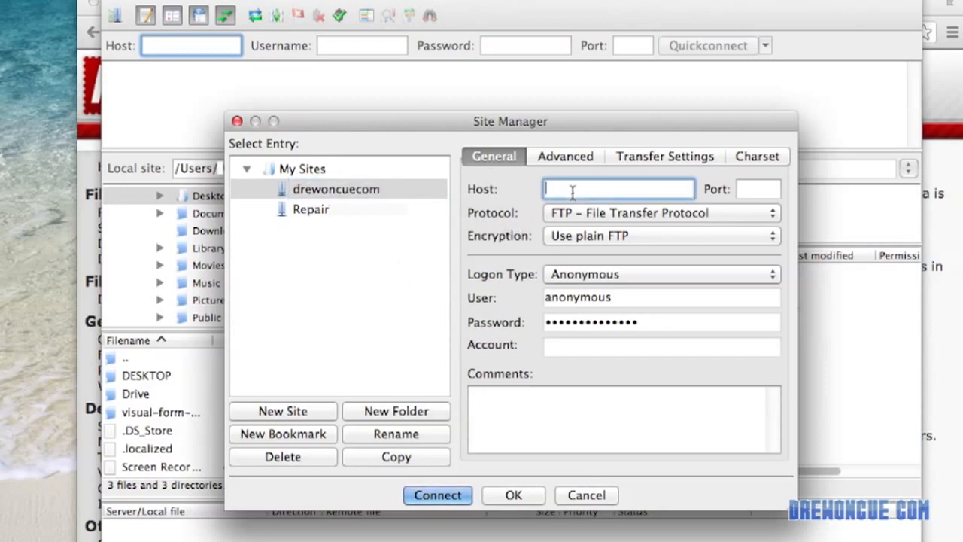
{"action": "type", "text": "72"}
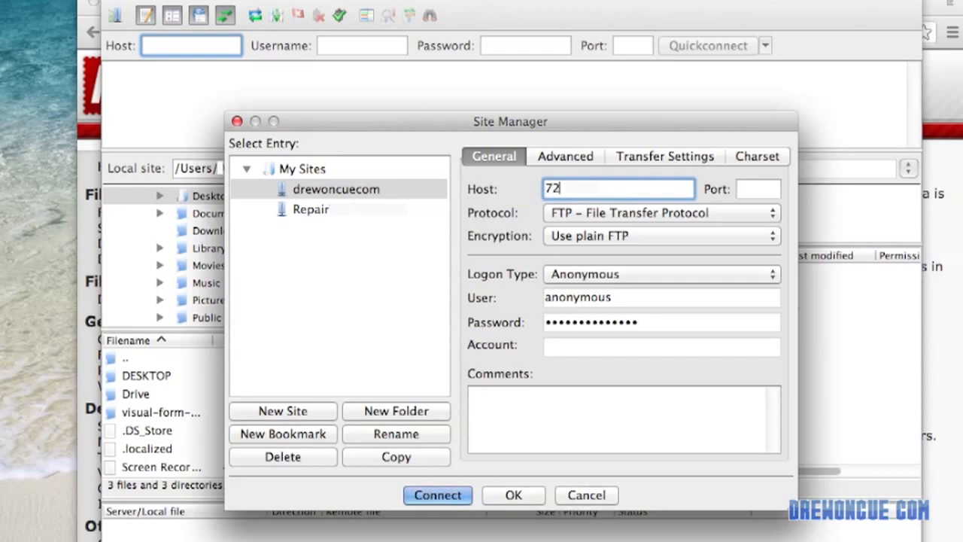
{"action": "type", "text": "."}
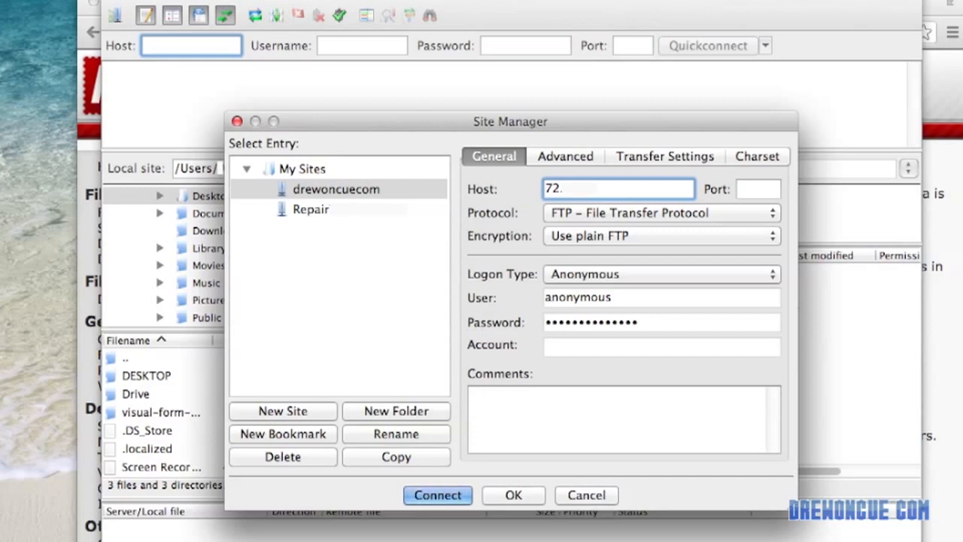
{"action": "type", "text": ".1"}
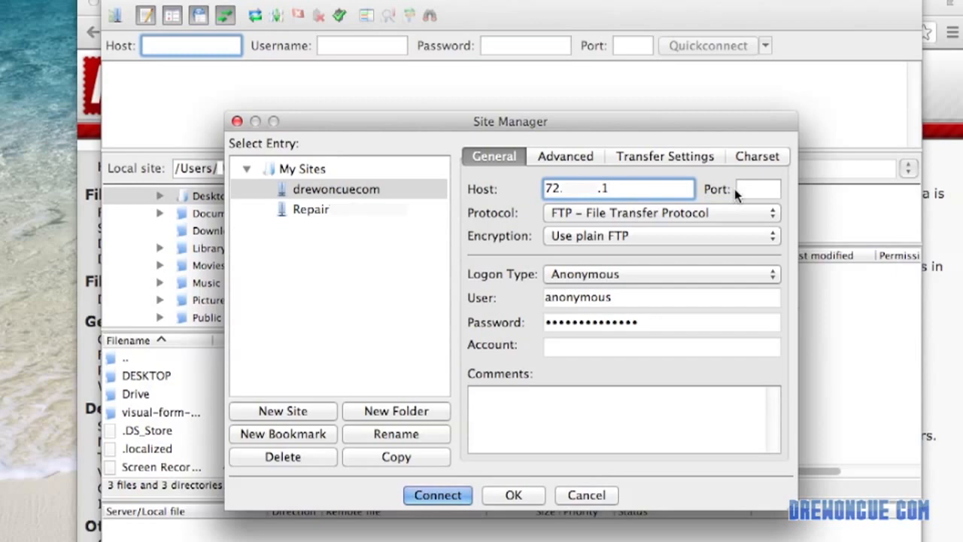
{"action": "left_click", "coordinate": [758, 189]}
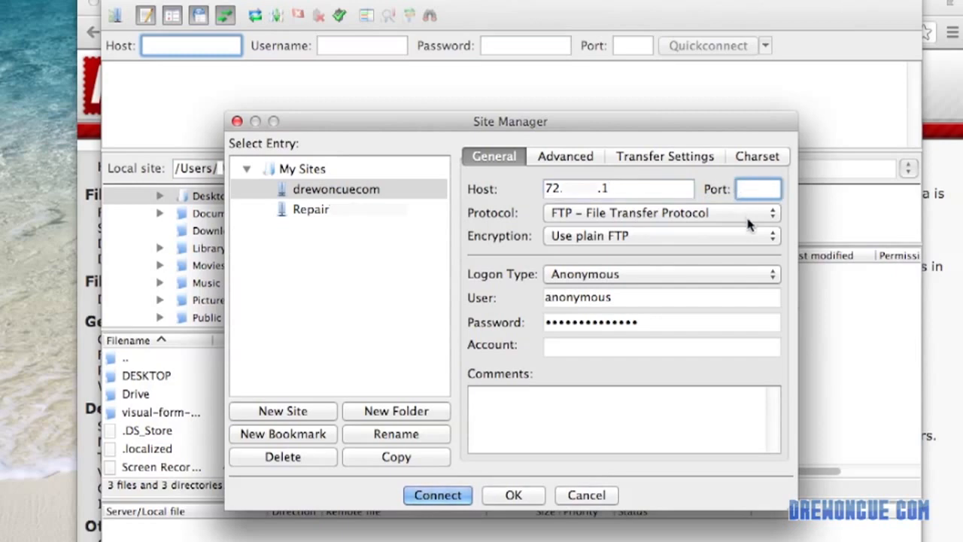
{"action": "mouse_move", "coordinate": [779, 282]}
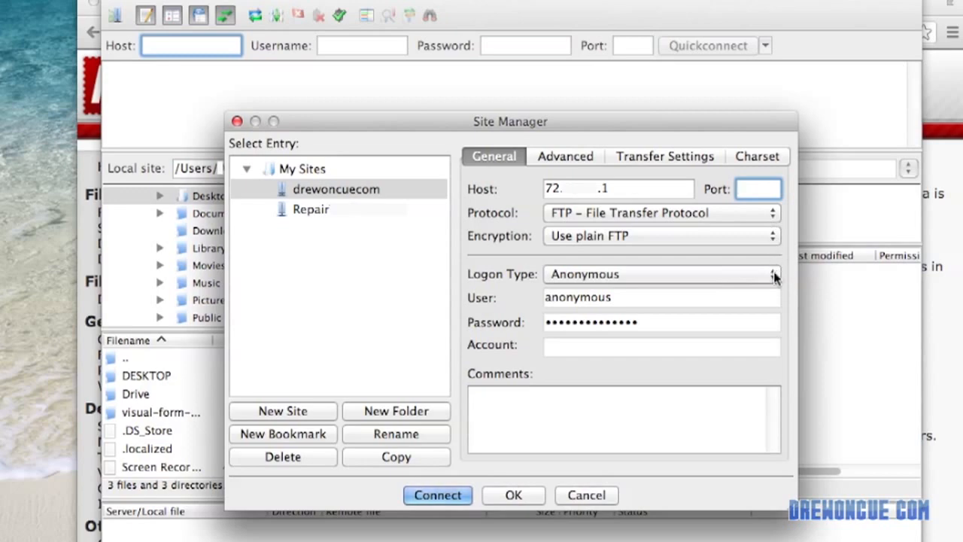
{"action": "left_click", "coordinate": [771, 274]}
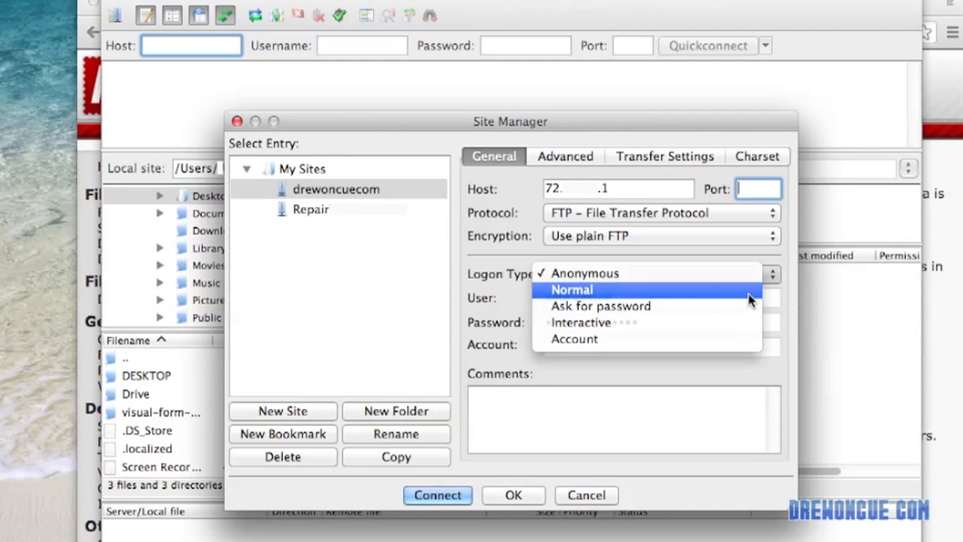
- Use Normal logon with username 'drew' and the account password
{"action": "left_click", "coordinate": [572, 289]}
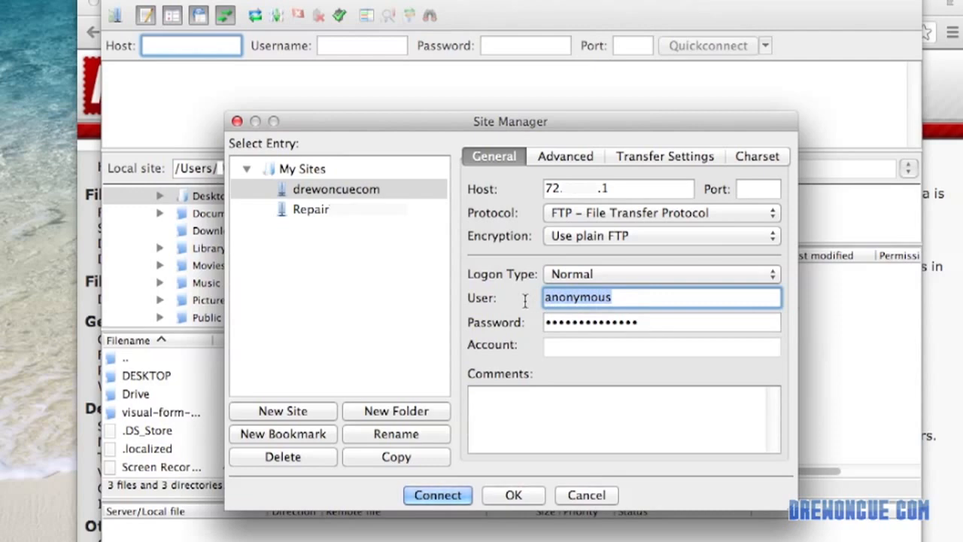
{"action": "type", "text": "dr"}
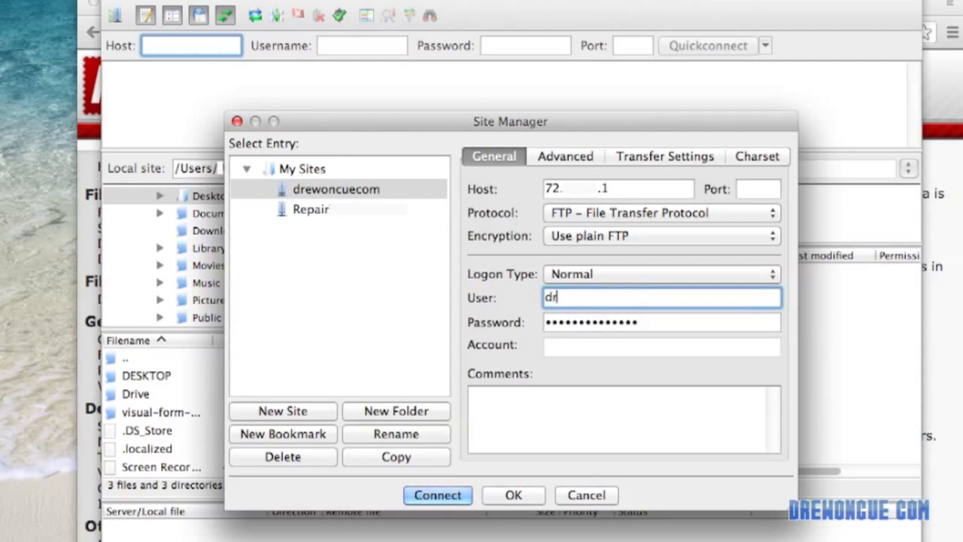
{"action": "type", "text": "ew"}
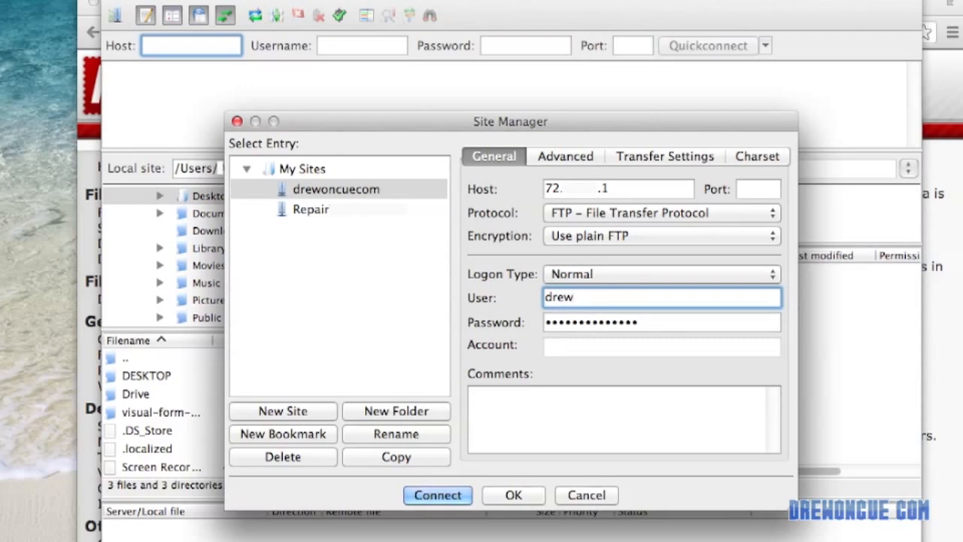
{"action": "type", "text": "999"}
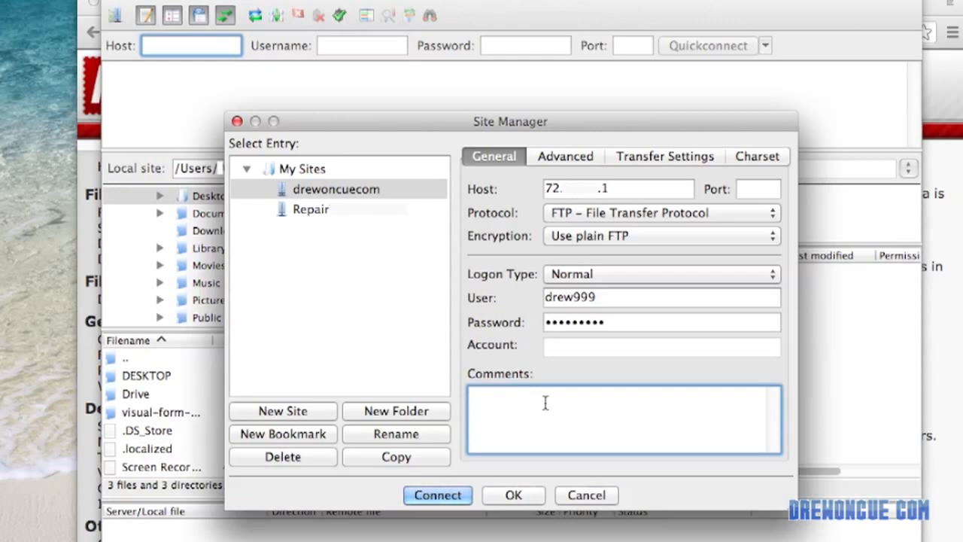
- Add the comment 'only ftp, not hosting root' and connect, listing the remote WordPress files
{"action": "type", "text": "drewoncue"}
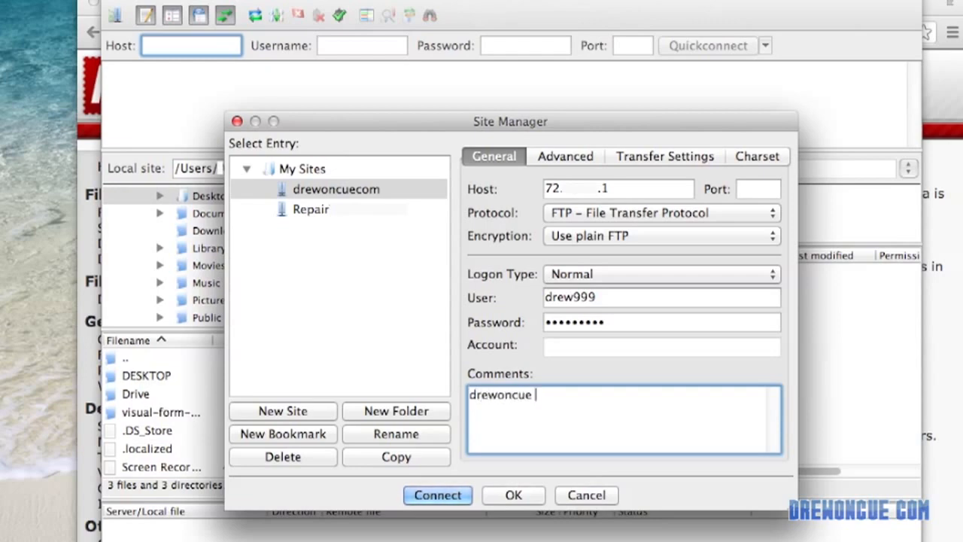
{"action": "type", "text": "only"}
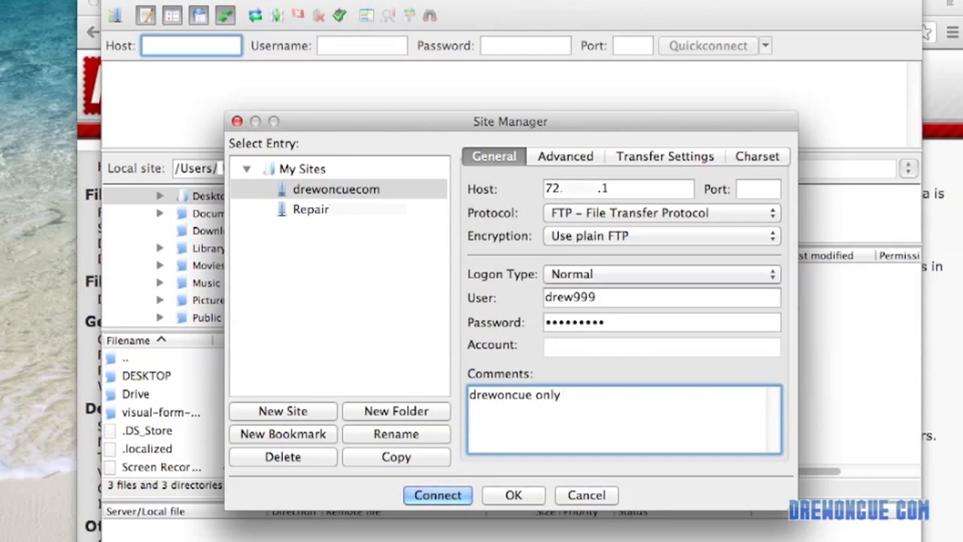
{"action": "type", "text": "ftp"}
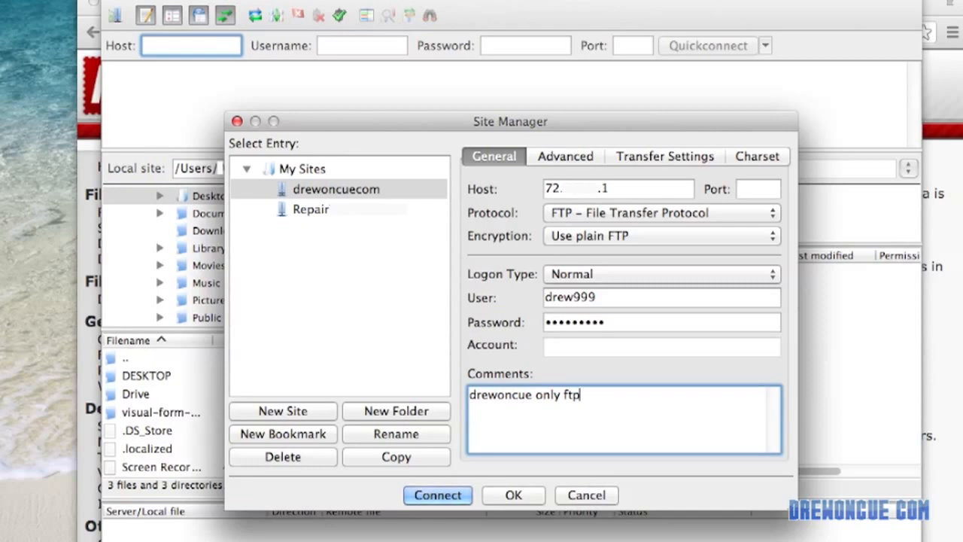
{"action": "type", "text": ", n"}
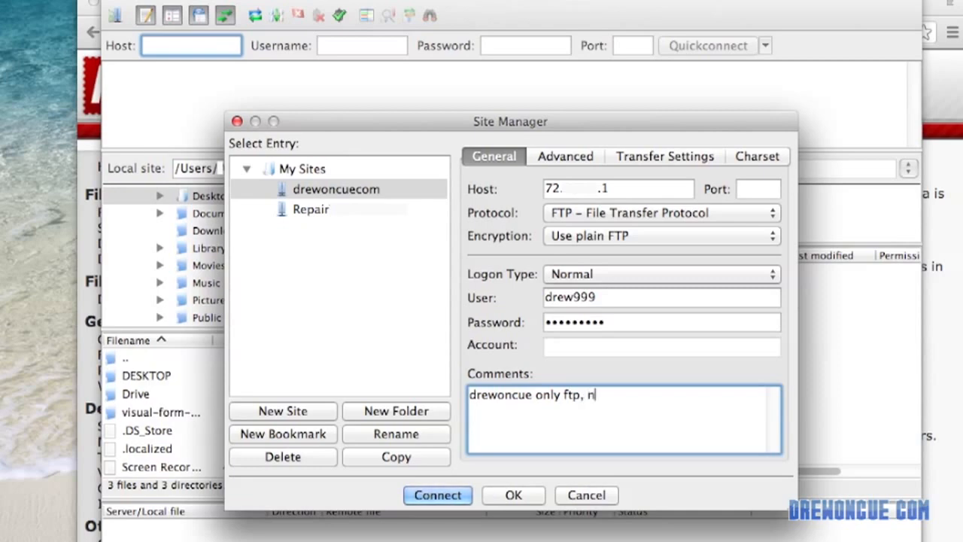
{"action": "type", "text": "ot hos"}
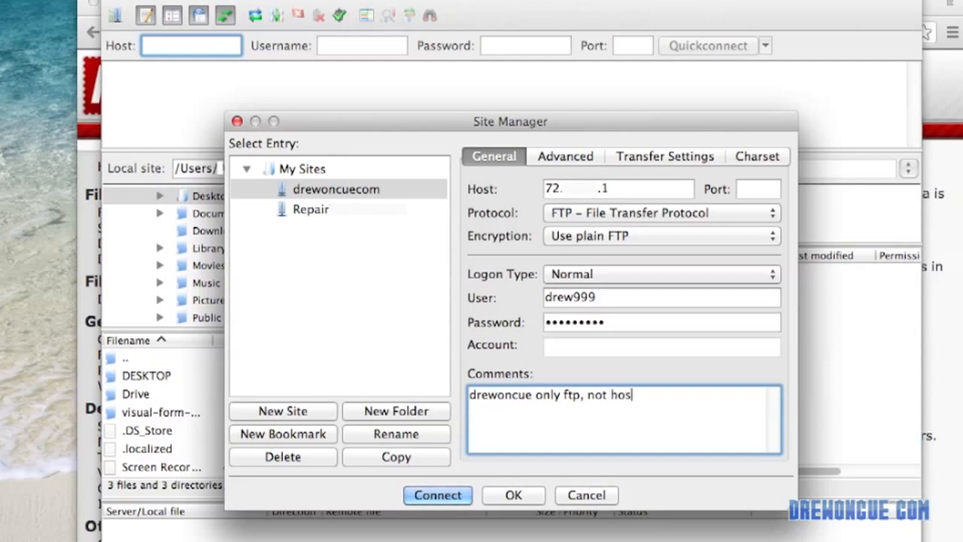
{"action": "type", "text": "ting ro"}
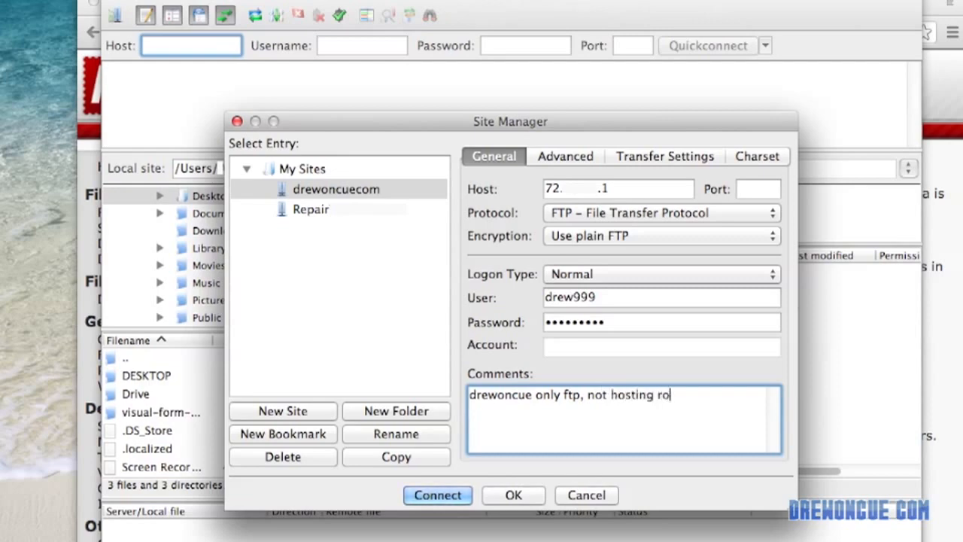
{"action": "type", "text": "ot"}
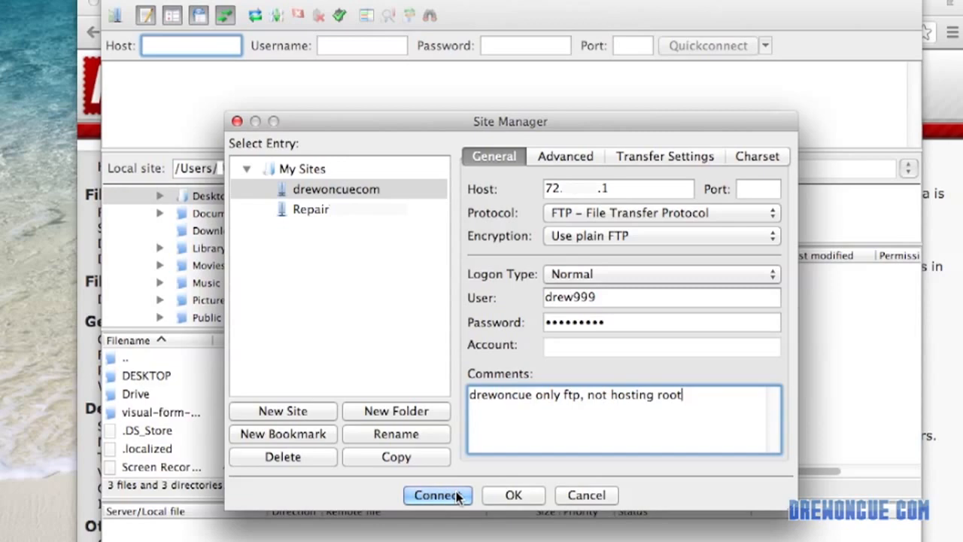
{"action": "left_click", "coordinate": [436, 496]}
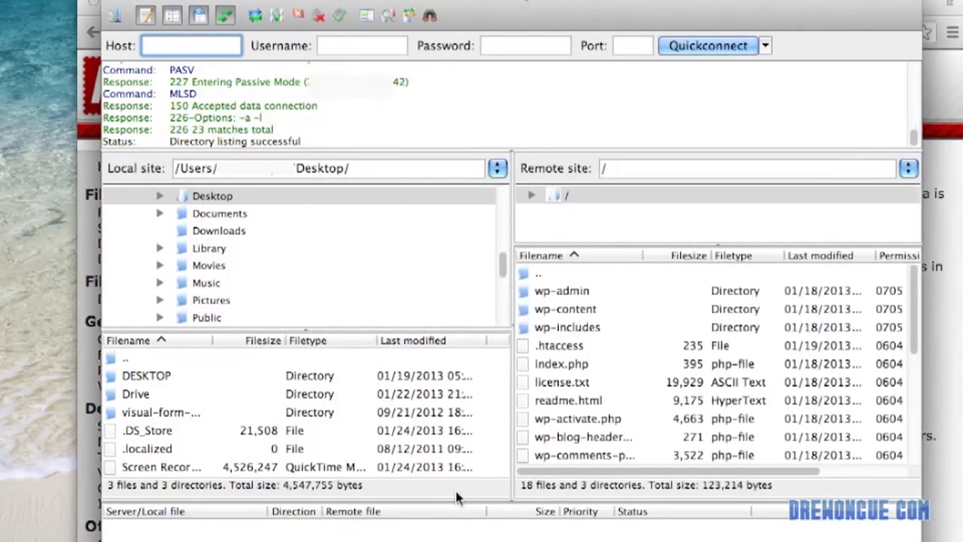